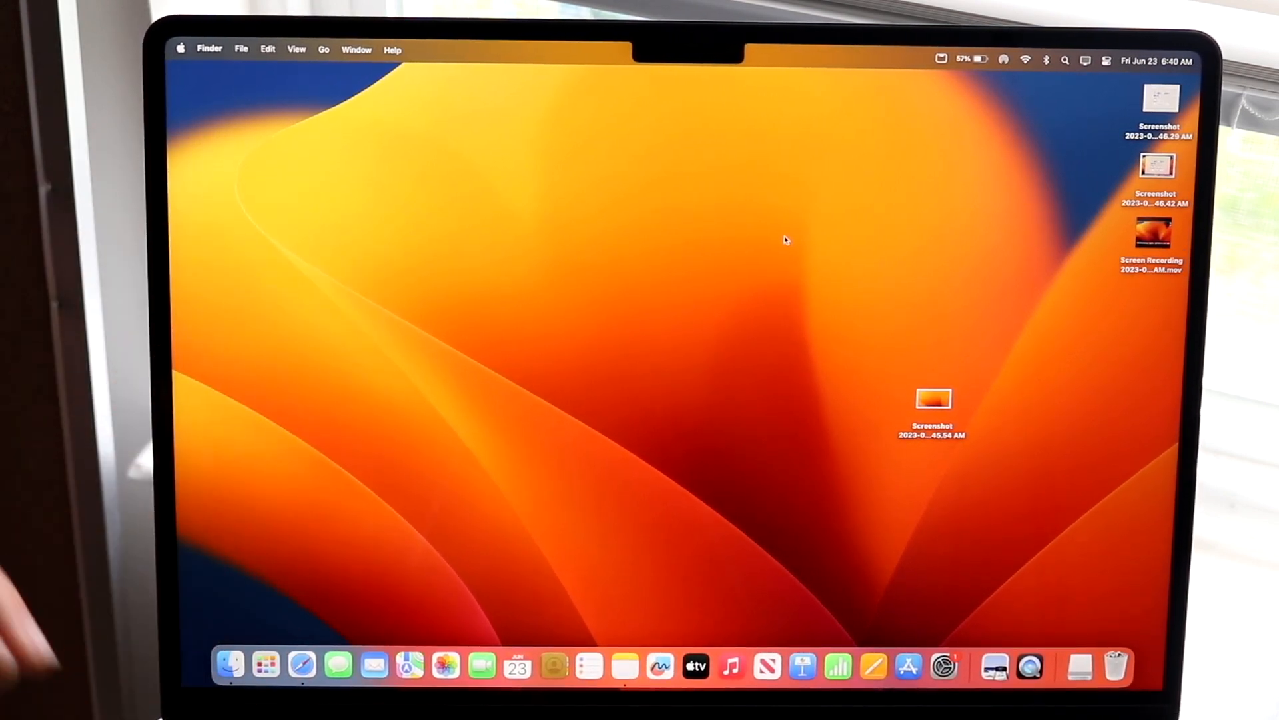
{"action": "mouse_move", "coordinate": [602, 195]}
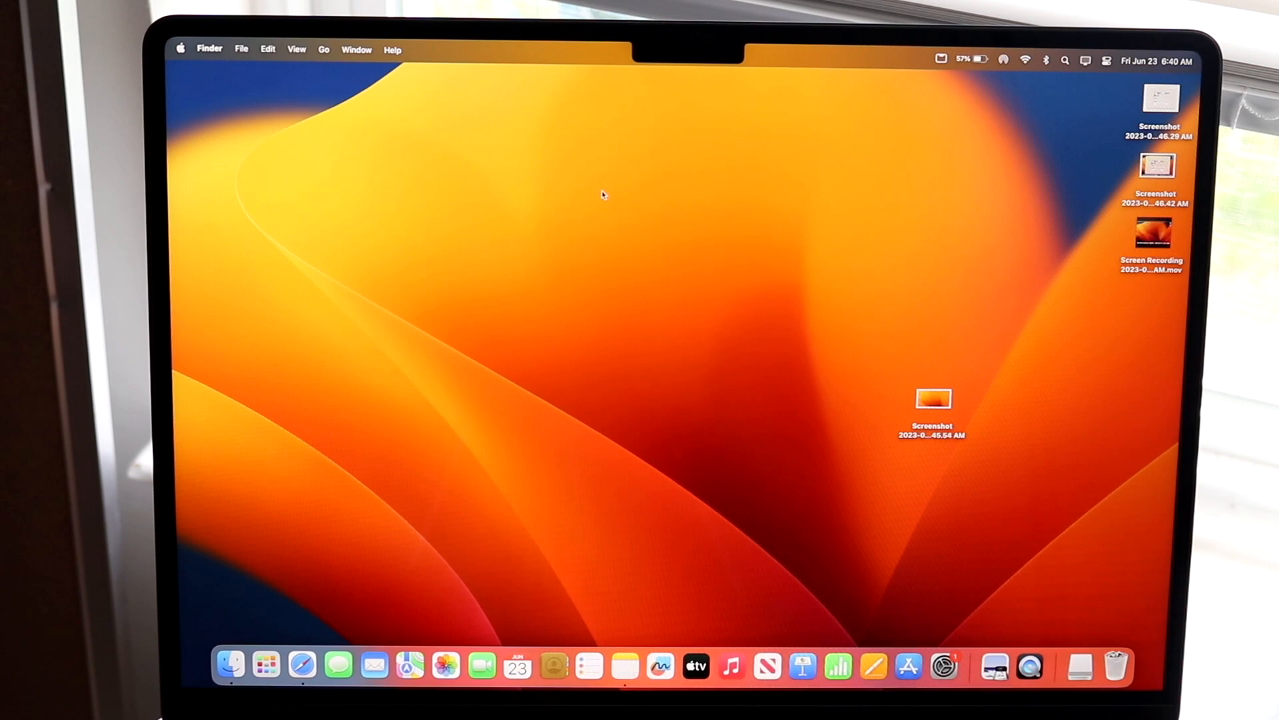
{"action": "mouse_move", "coordinate": [518, 215]}
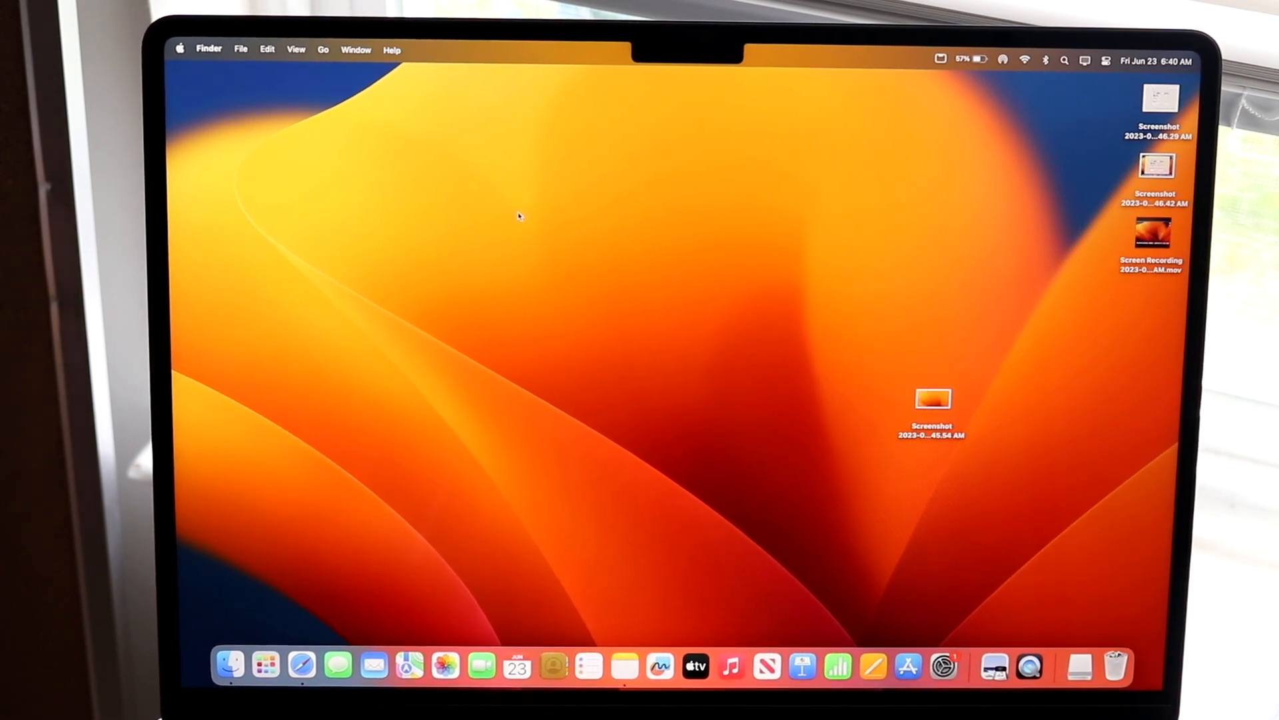
{"action": "mouse_move", "coordinate": [251, 123]}
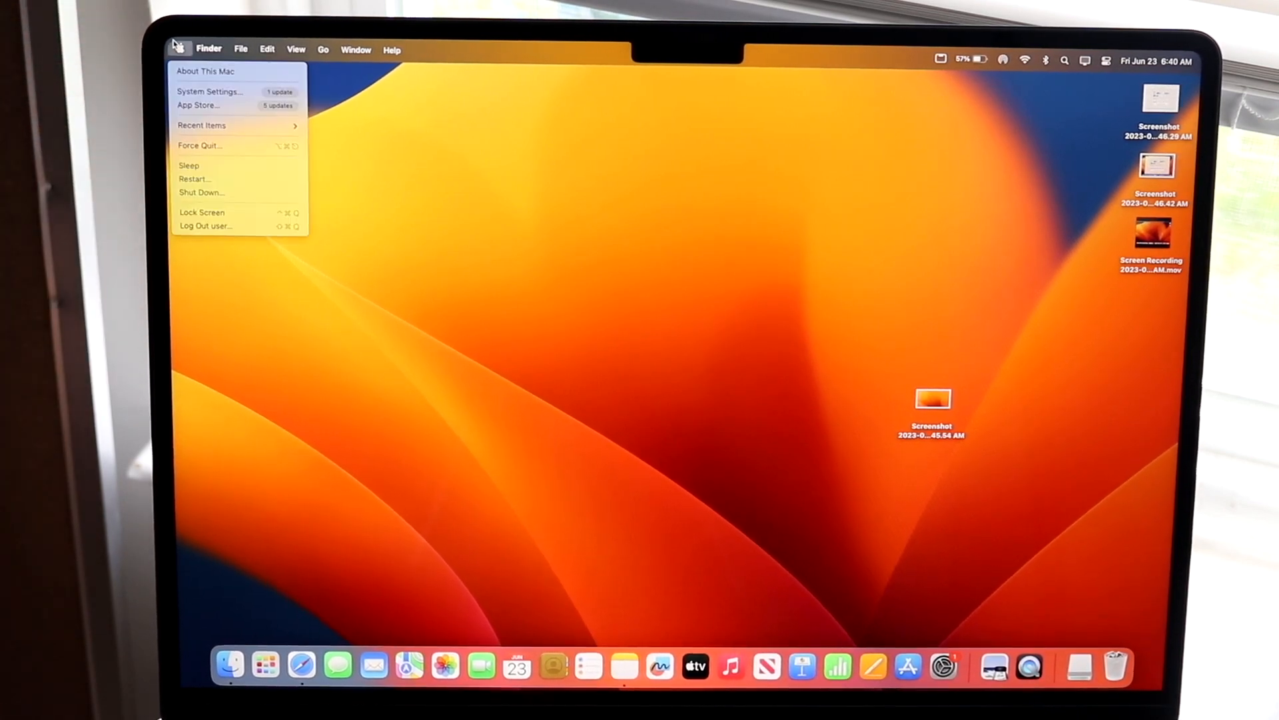
{"action": "mouse_move", "coordinate": [209, 91]}
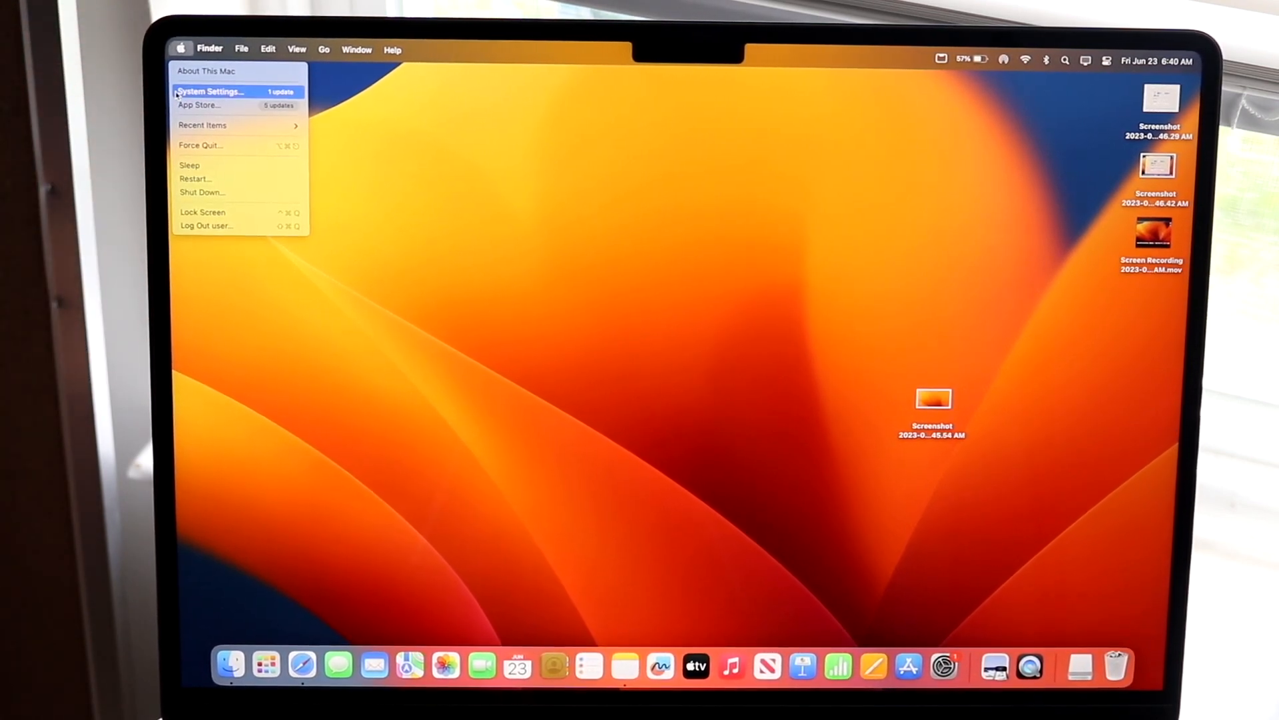
- Launch System Settings from the Apple menu on the Finder desktop
{"action": "left_click", "coordinate": [209, 91]}
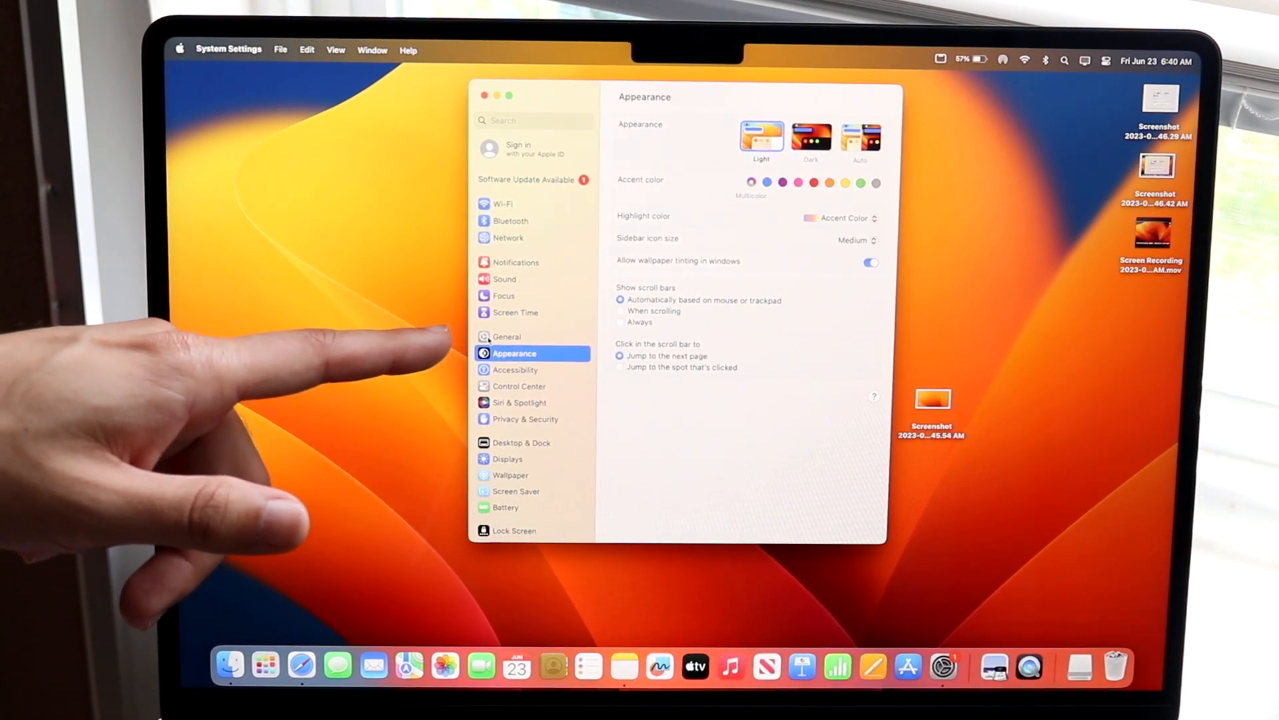
- Go to General and then the Transfer or Reset page
{"action": "left_click", "coordinate": [506, 336]}
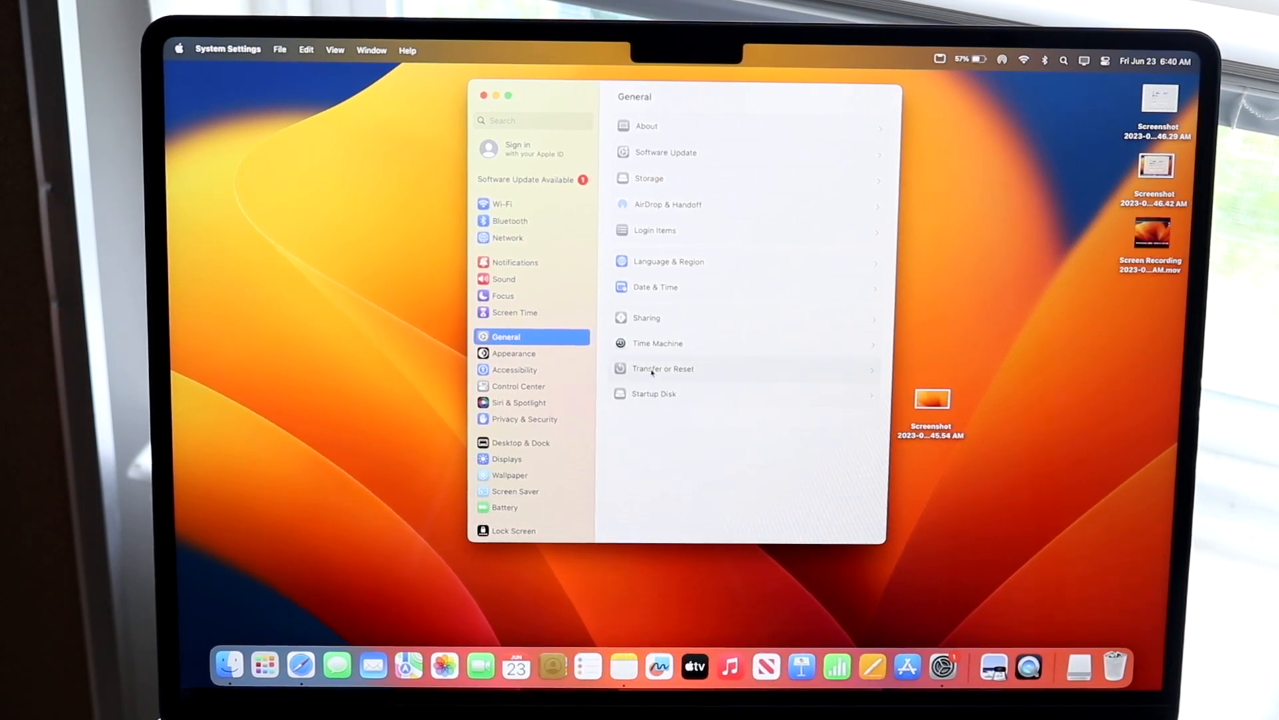
{"action": "left_click", "coordinate": [662, 368]}
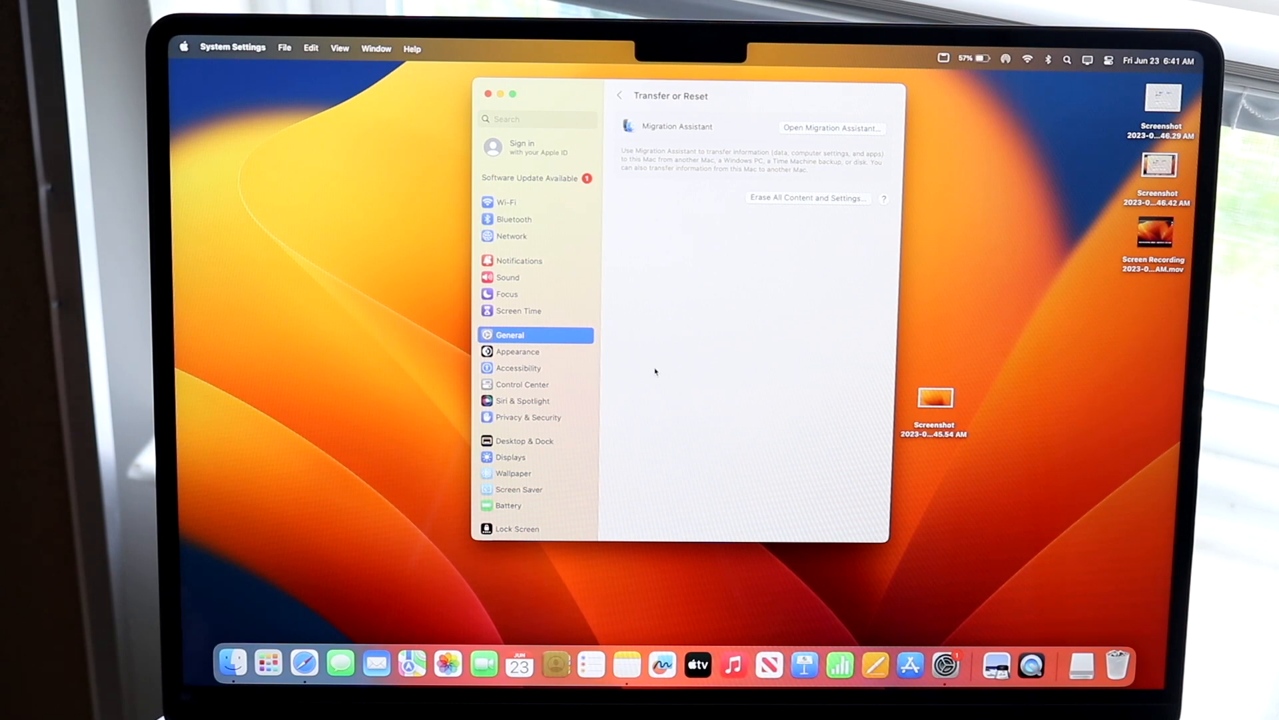
{"action": "mouse_move", "coordinate": [776, 238]}
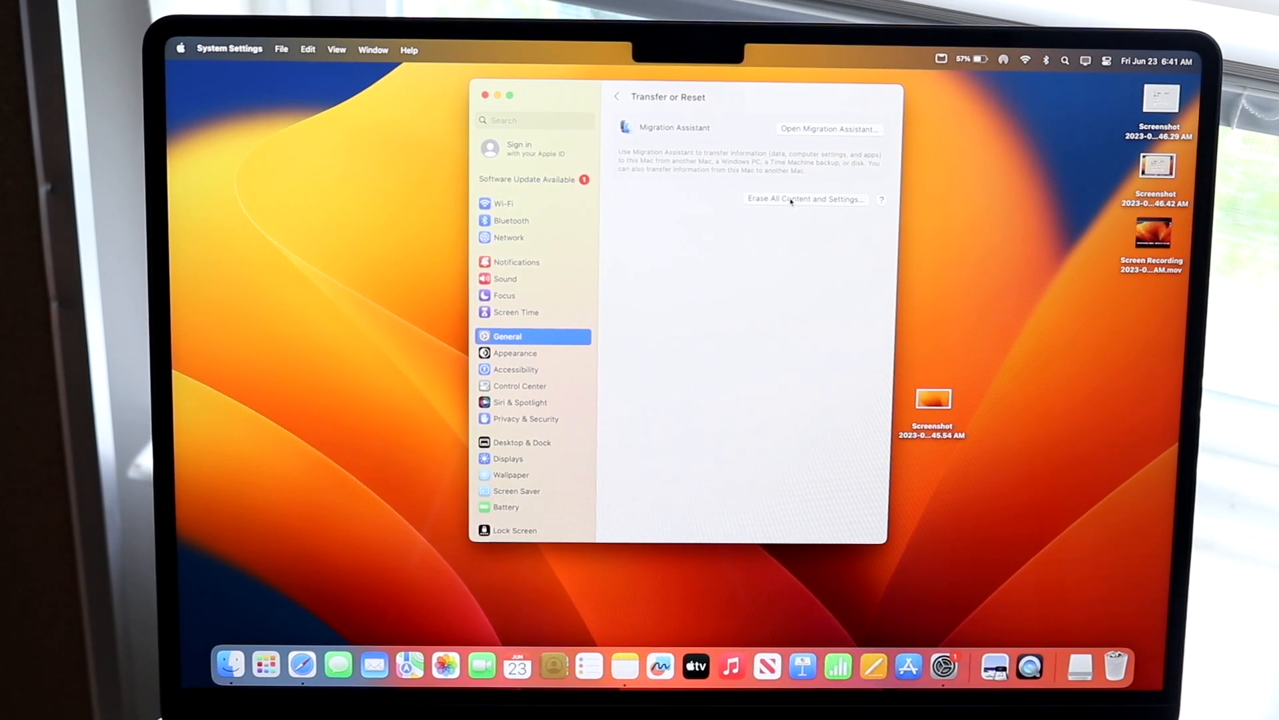
- Start Erase All Content and Settings and focus the Erase Assistant admin password field
{"action": "left_click", "coordinate": [805, 199]}
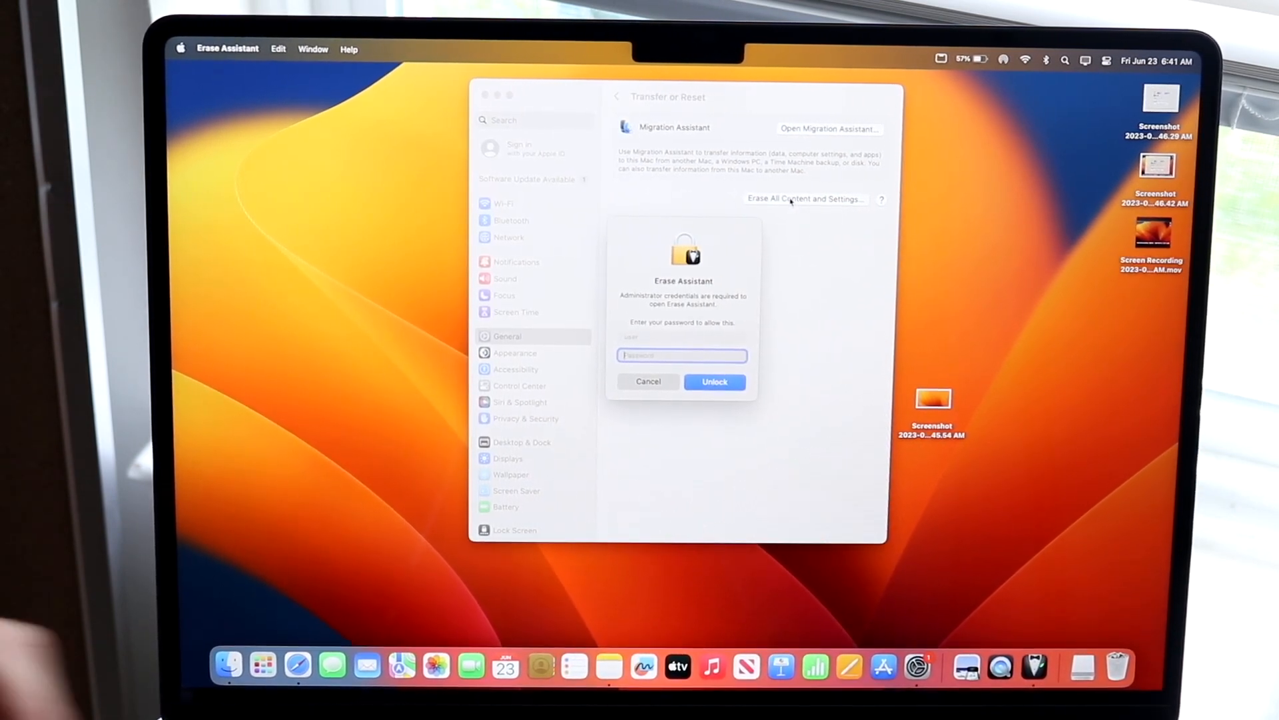
{"action": "left_click", "coordinate": [713, 381]}
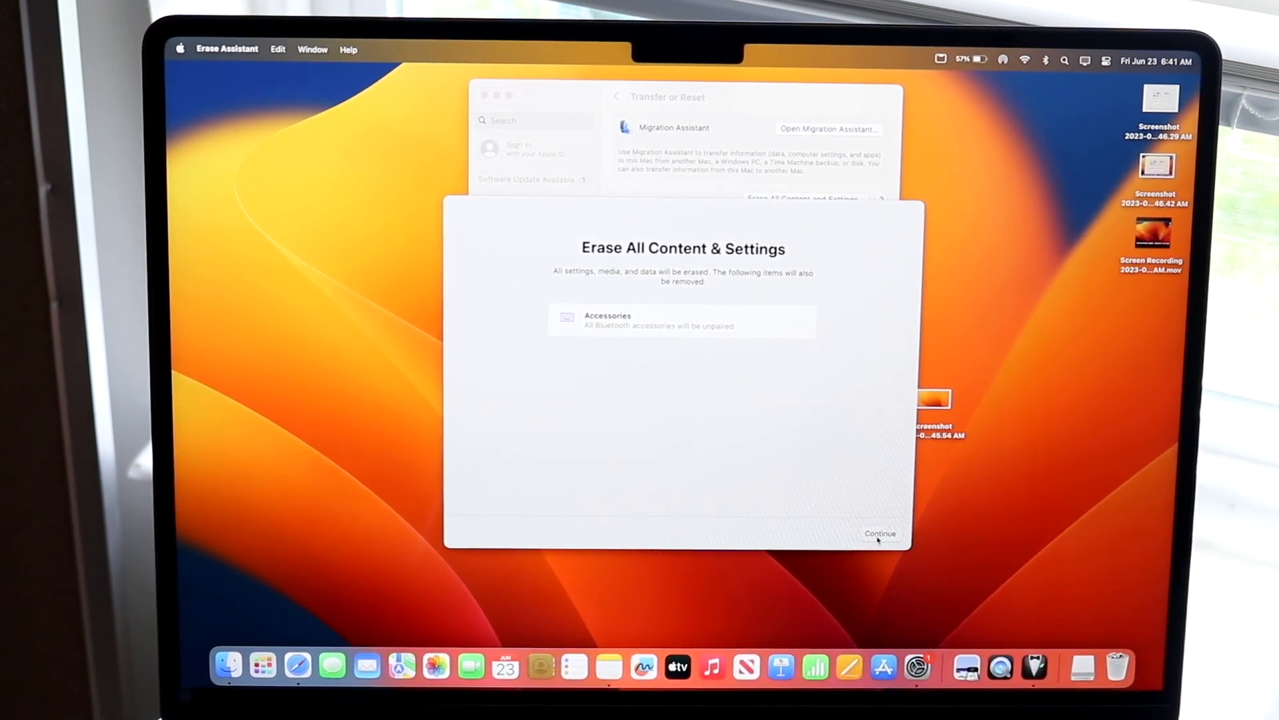
- Continue past the items-to-remove overview and confirm Erase All Content & Settings in the warning
{"action": "left_click", "coordinate": [879, 533]}
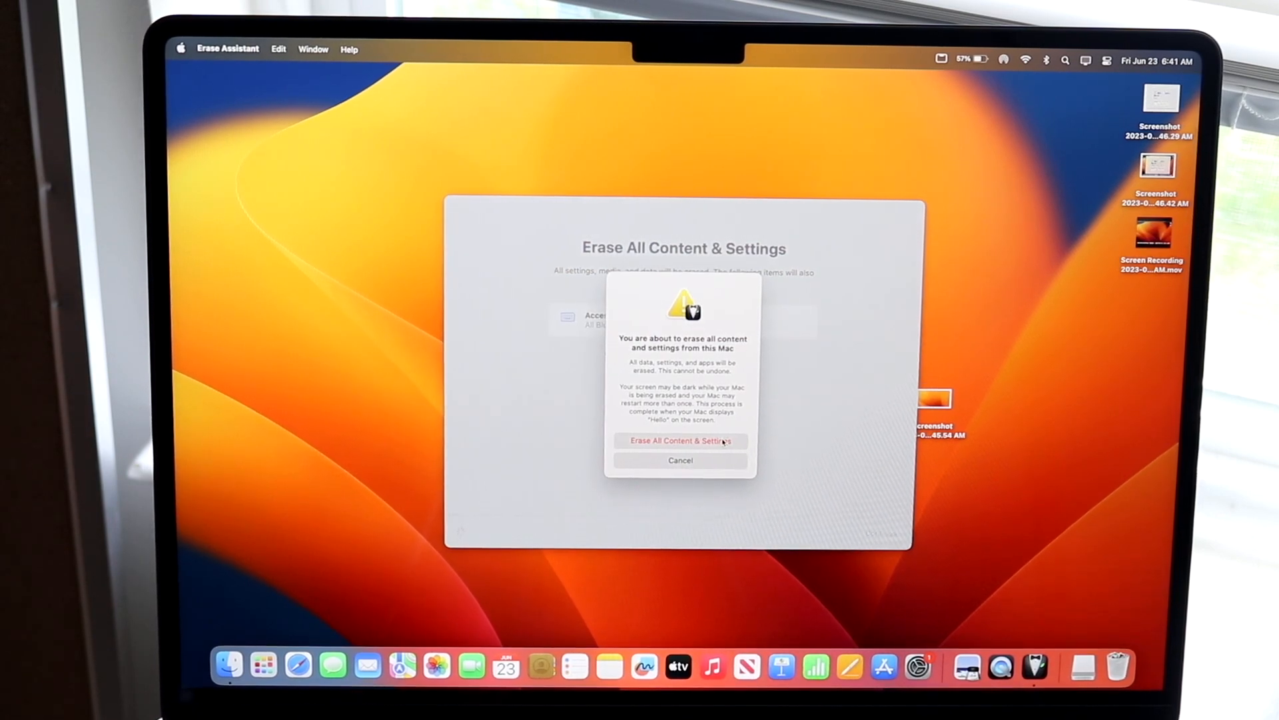
{"action": "left_click", "coordinate": [681, 442]}
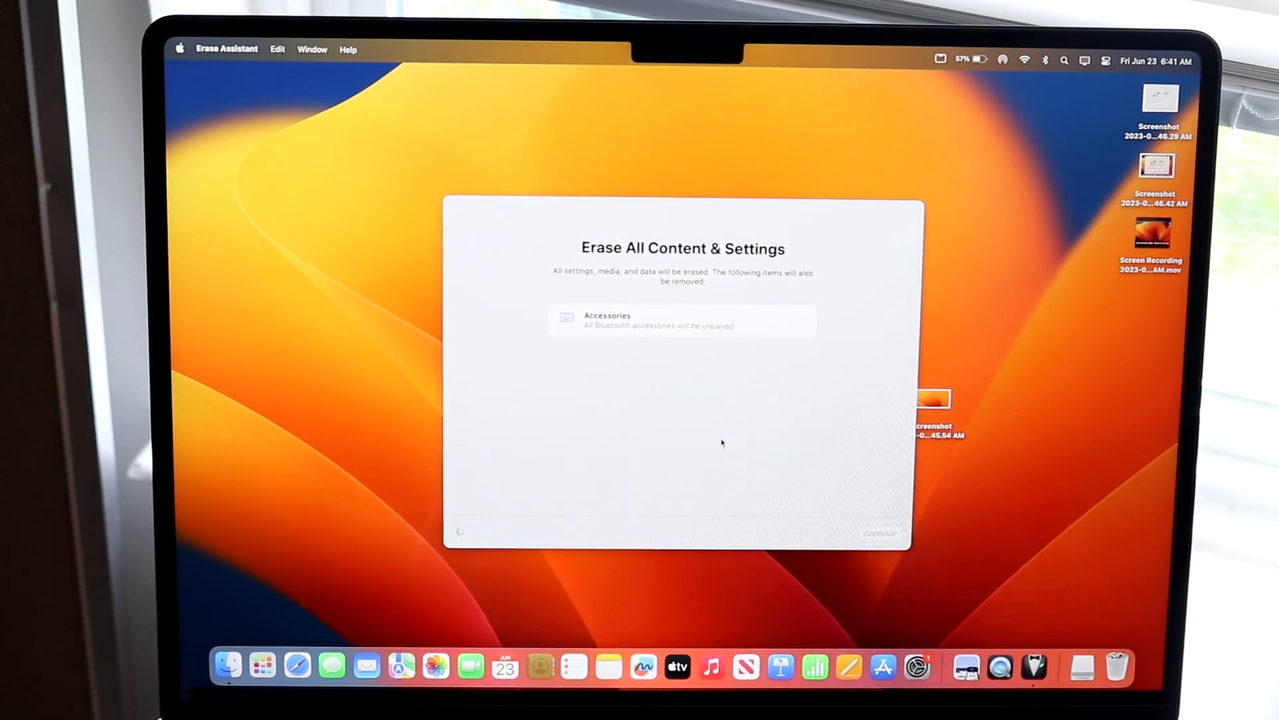